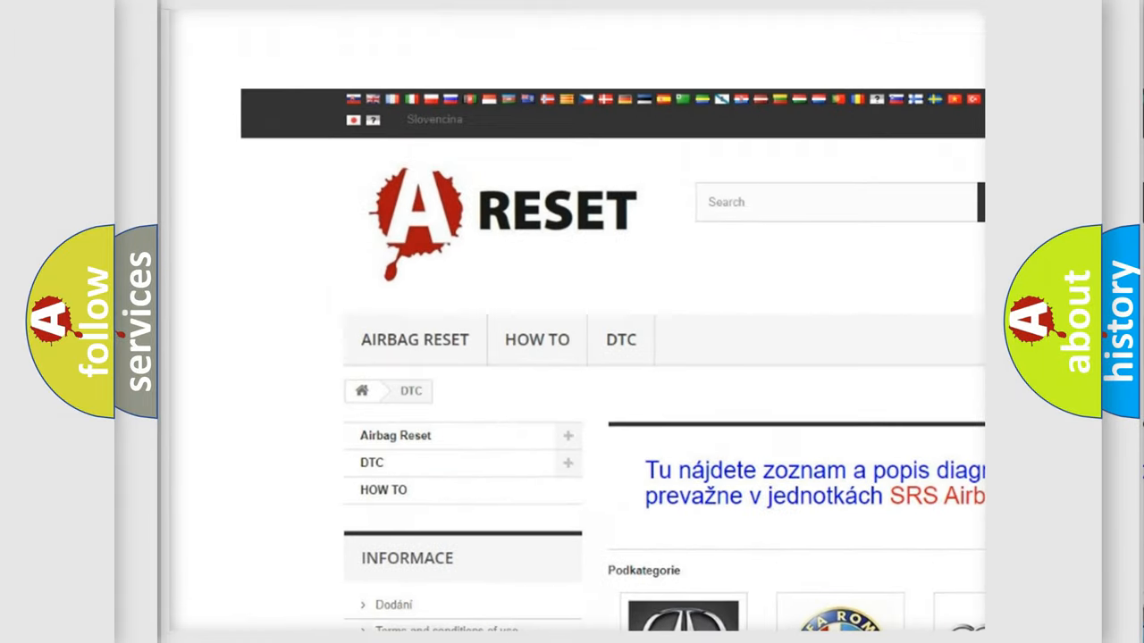
Open the ALFA ROMEO DTC category and scroll through its list of code subcategories
scroll(down, 3)
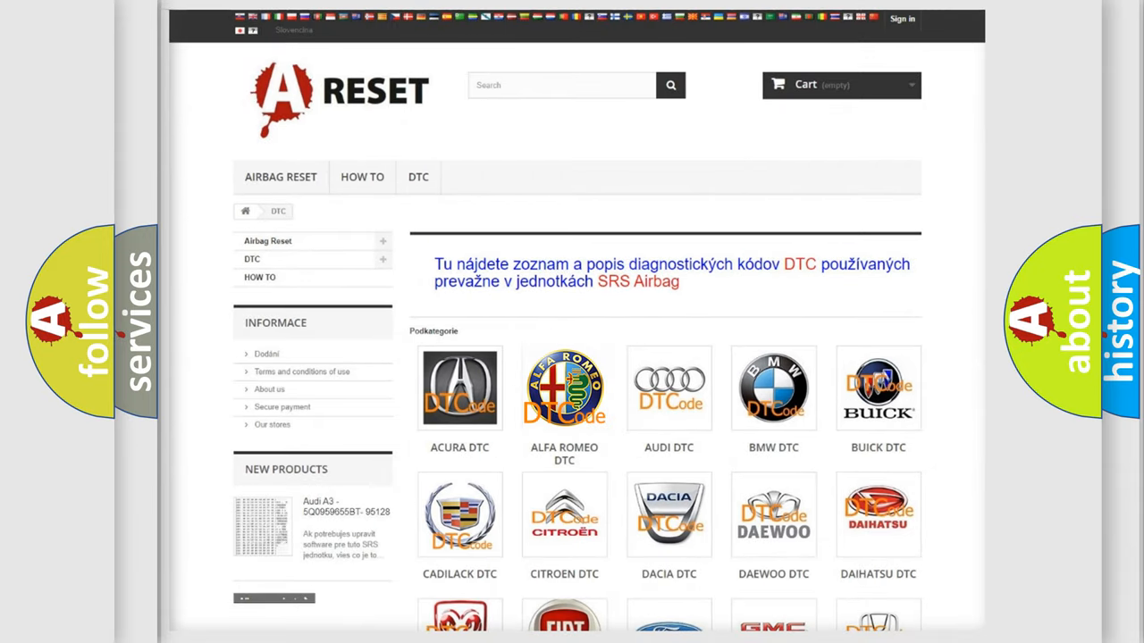
click(564, 388)
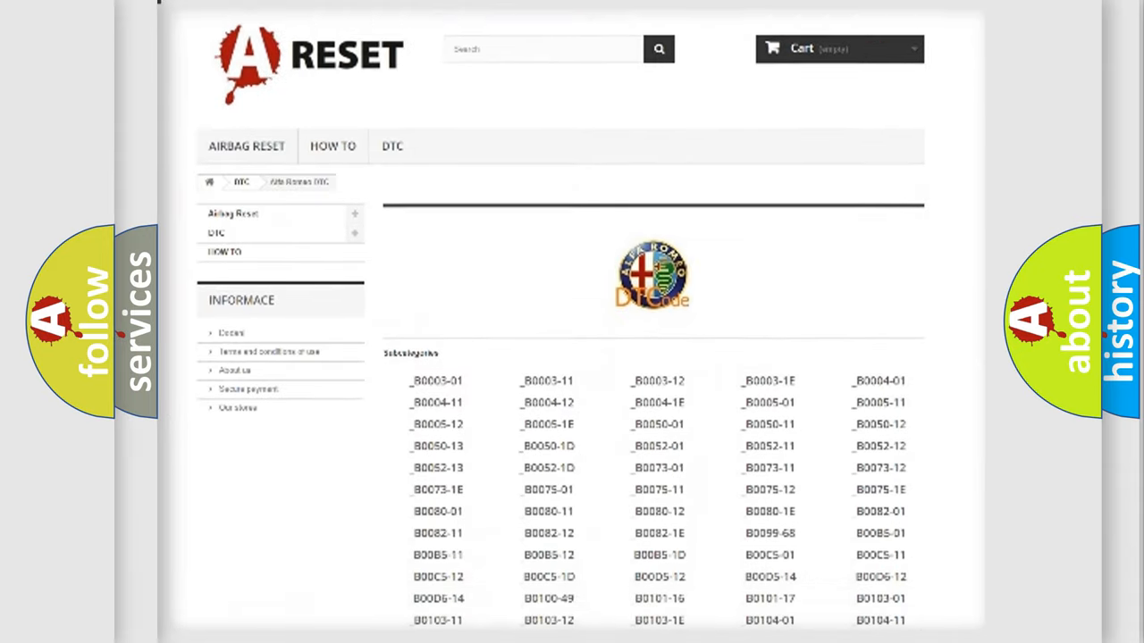
scroll(down, 3)
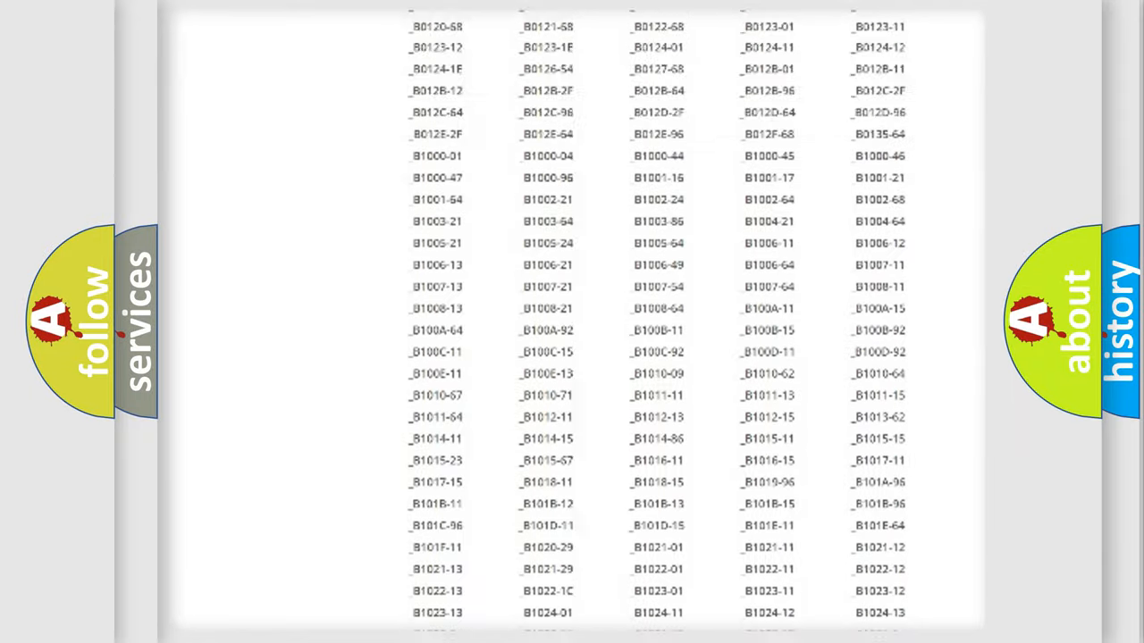
scroll(up, 3)
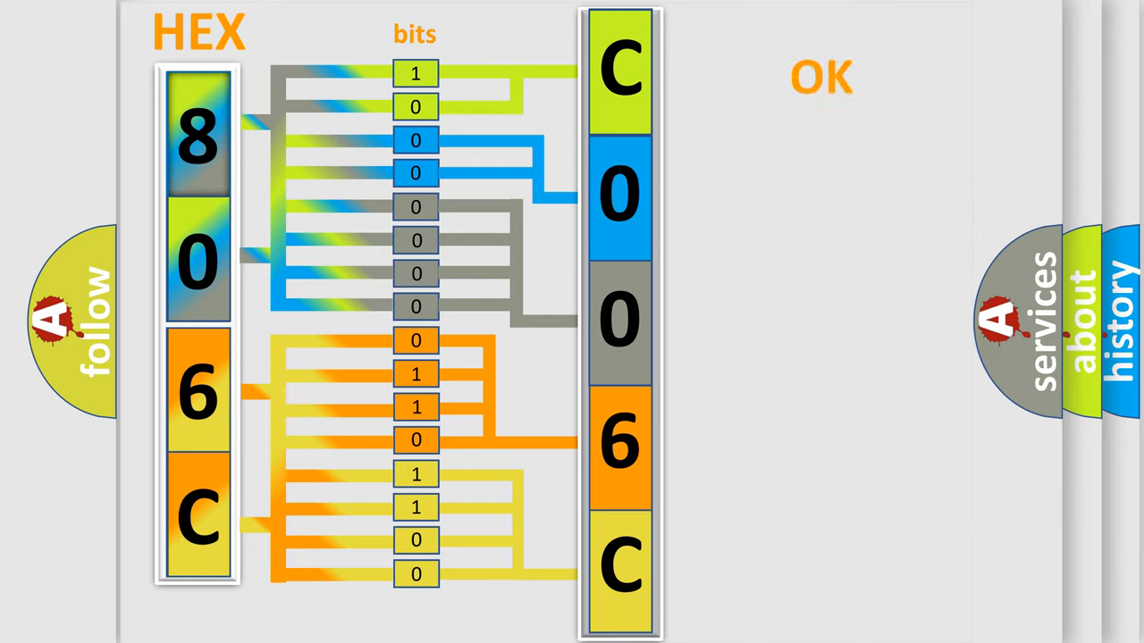
Advance to the C006C-64 Make/Code slide and reveal its Signal Plausibility Failure definition
click(826, 77)
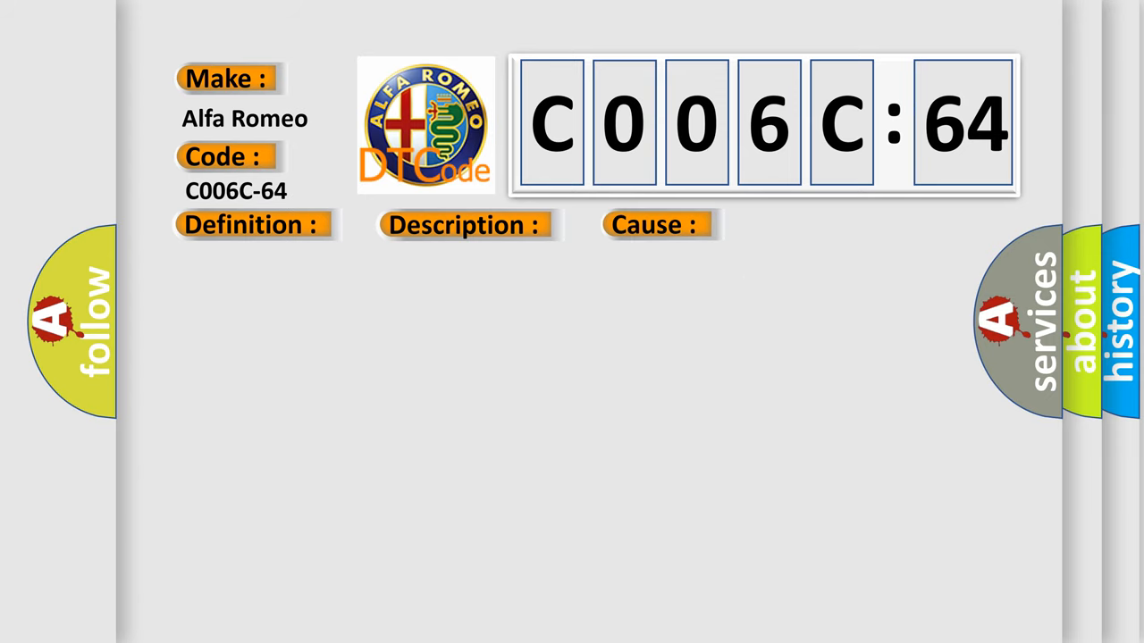
click(251, 224)
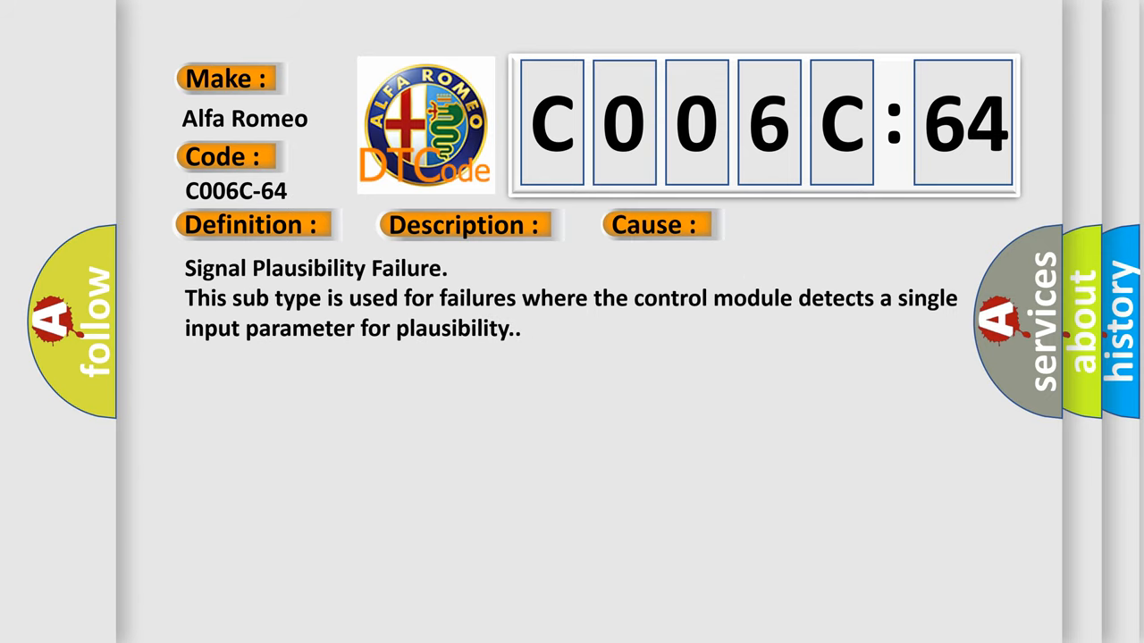